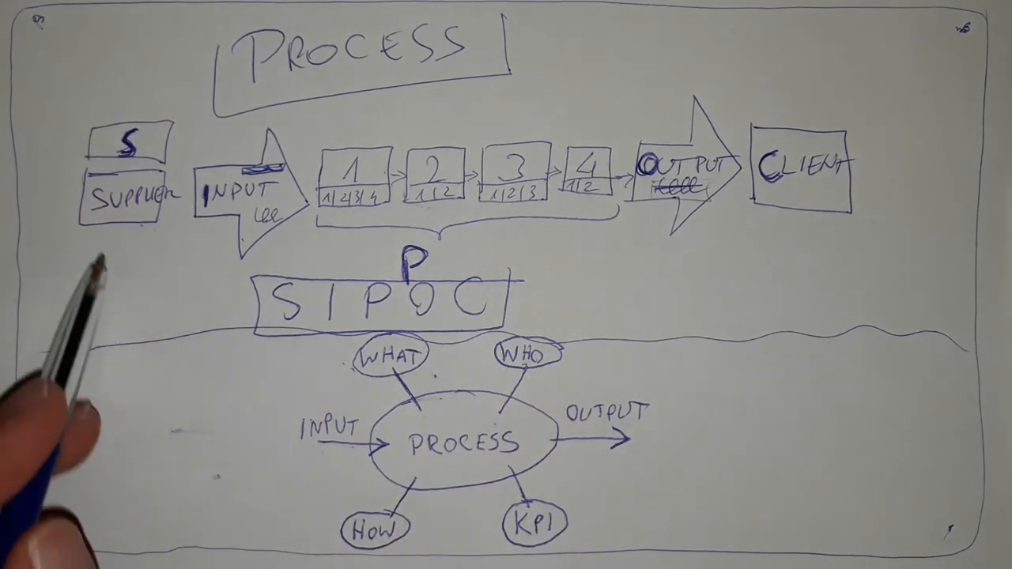
mouse_move(237, 443)
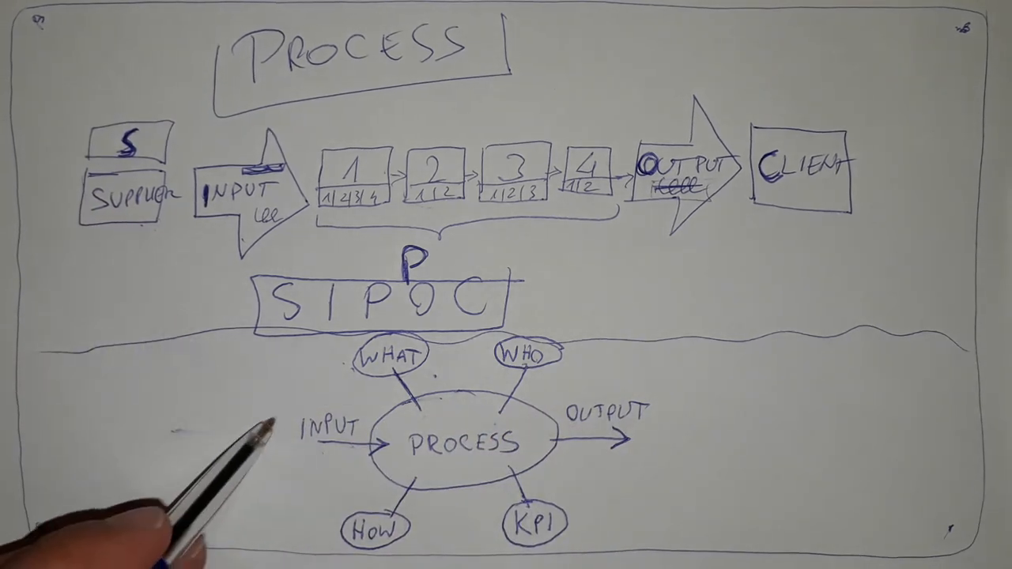
mouse_move(158, 459)
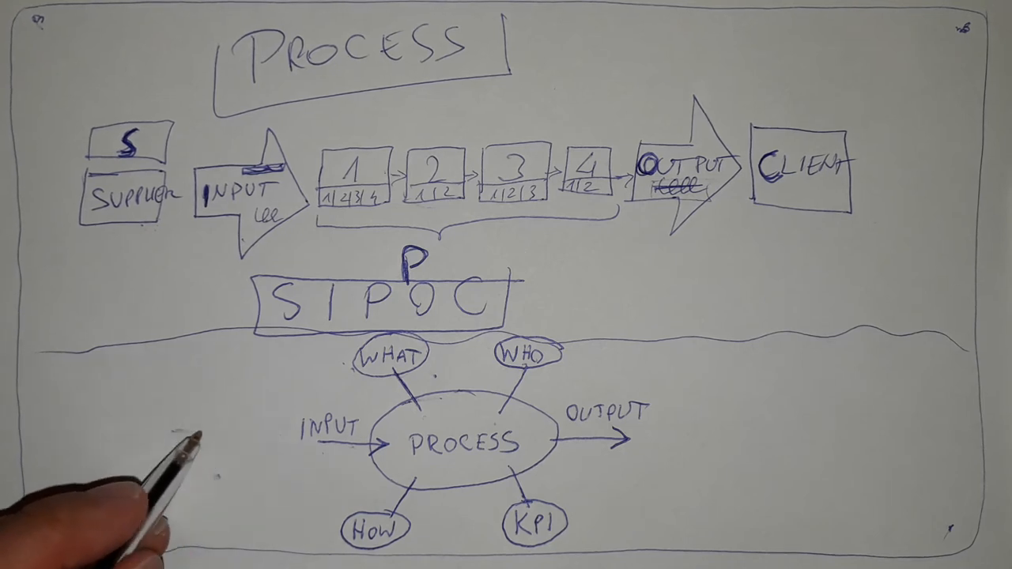